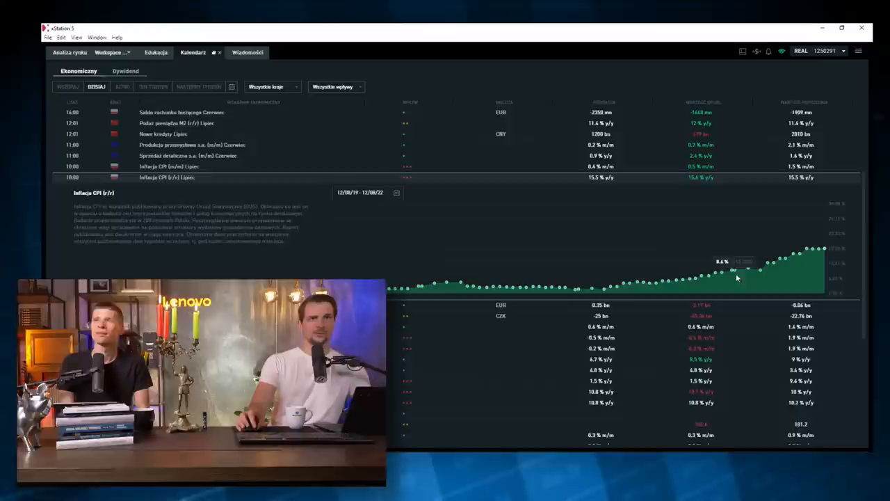
mouse_move(809, 254)
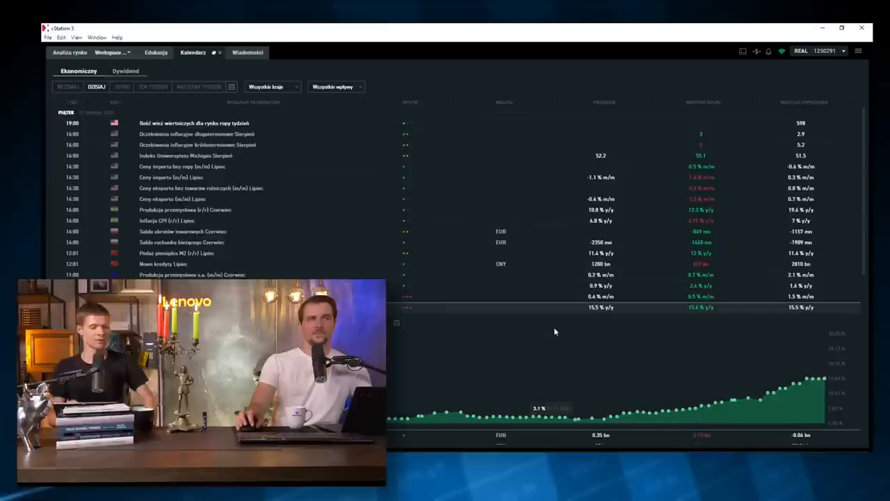
mouse_move(587, 334)
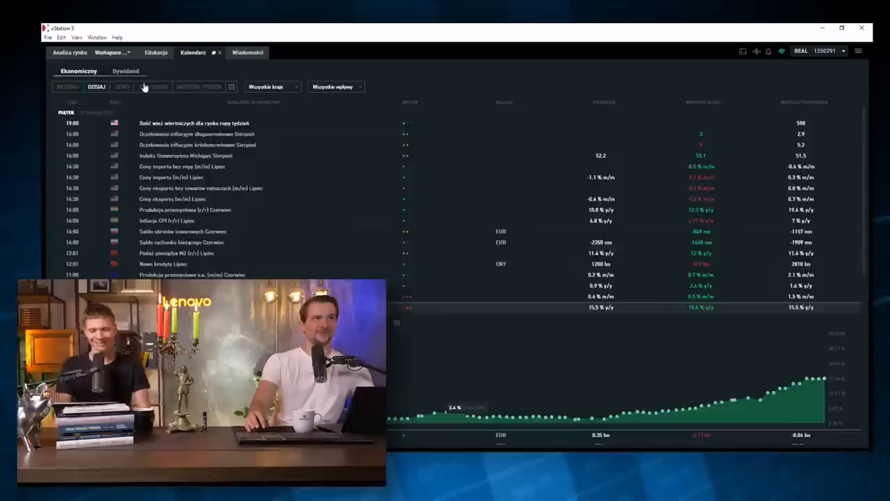
- Filter the economic calendar to this week (TEN TYDZIEŃ) to reach the July Inflacja CPI (r/r) row
left_click(153, 86)
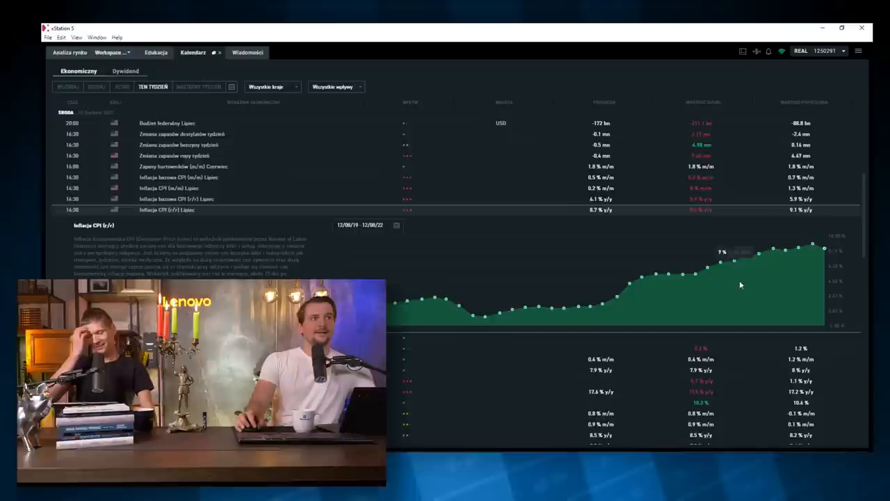
mouse_move(748, 307)
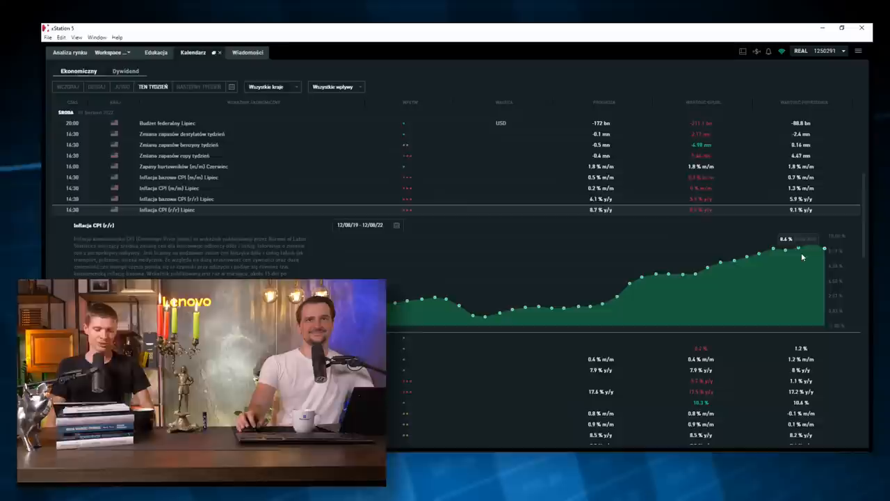
mouse_move(821, 263)
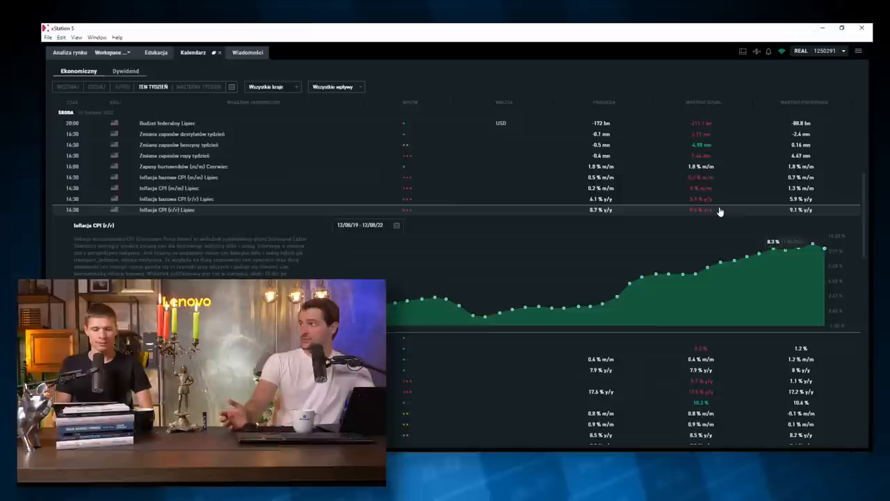
mouse_move(730, 203)
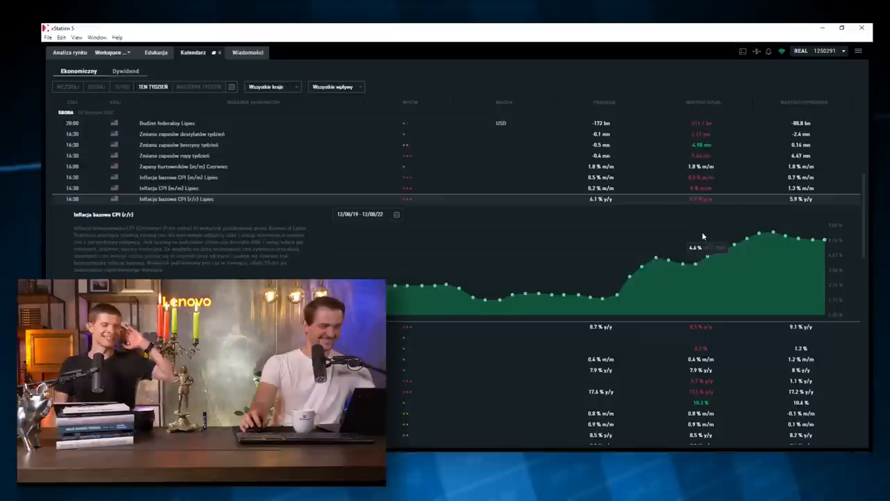
scroll("down", 3)
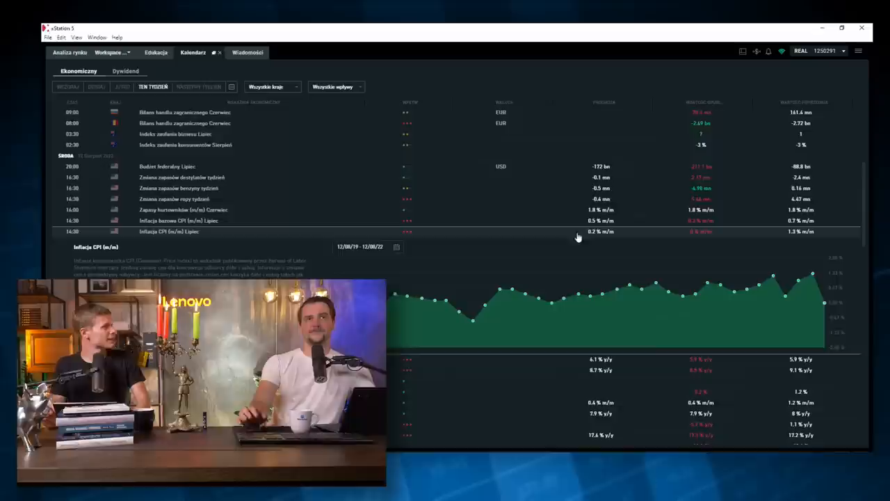
mouse_move(815, 312)
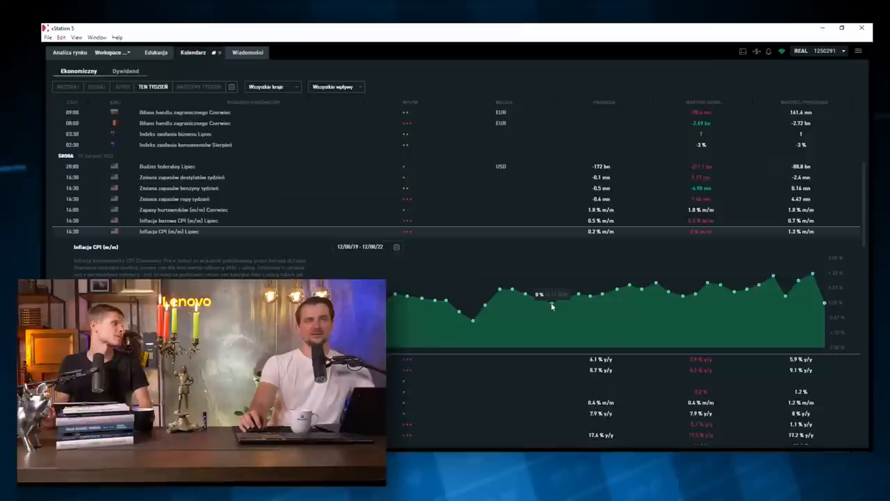
mouse_move(562, 312)
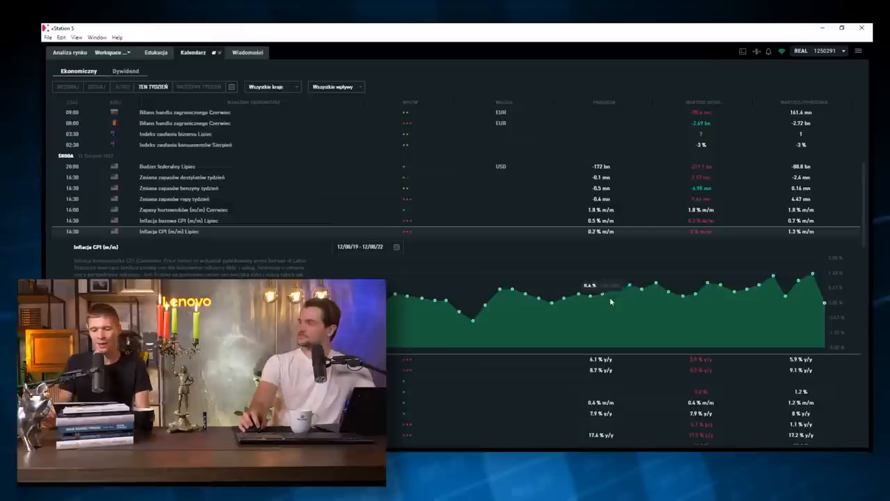
mouse_move(637, 300)
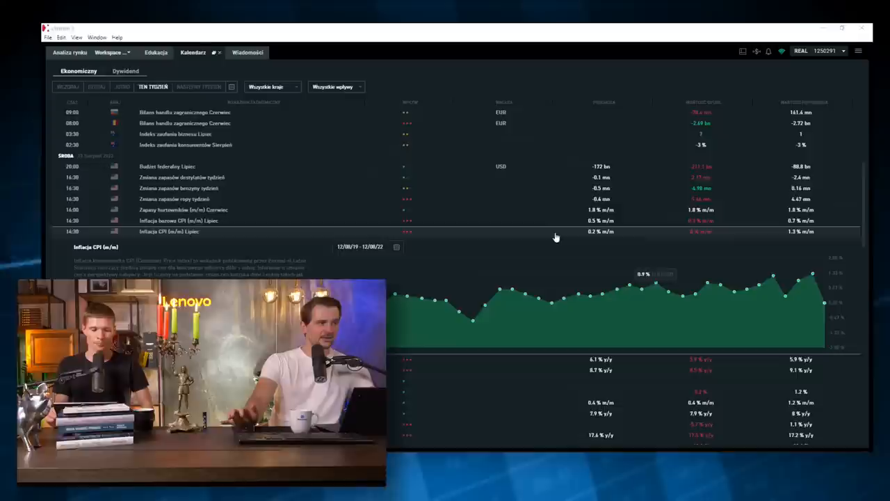
mouse_move(401, 309)
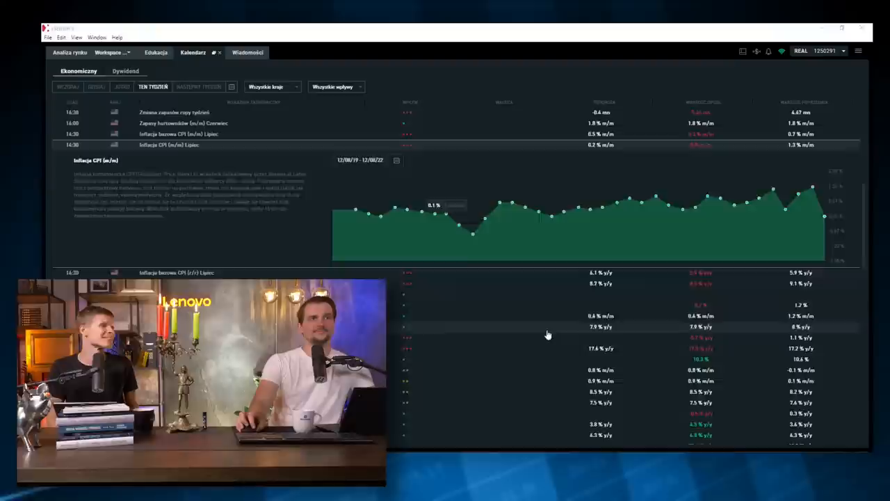
scroll("down", 3)
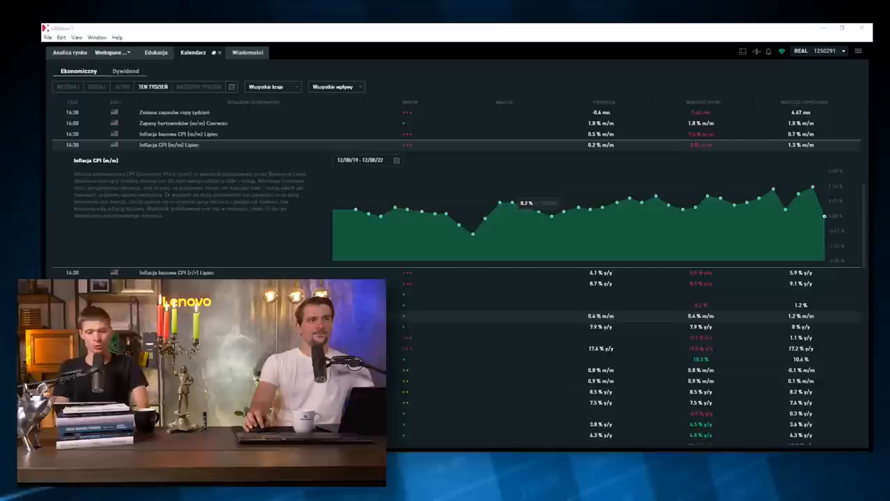
- Scroll the Ekonomiczny calendar down to Monday's releases with trade balance and industrial production figures
scroll("down", 3)
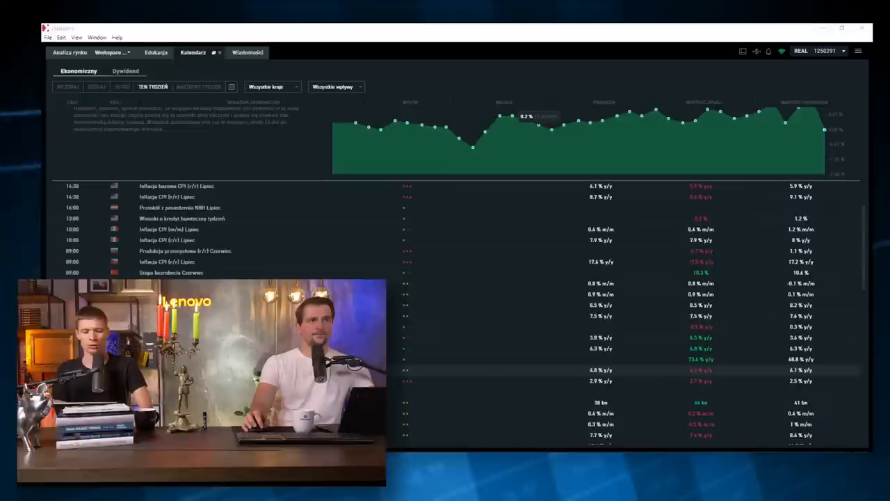
scroll("down", 3)
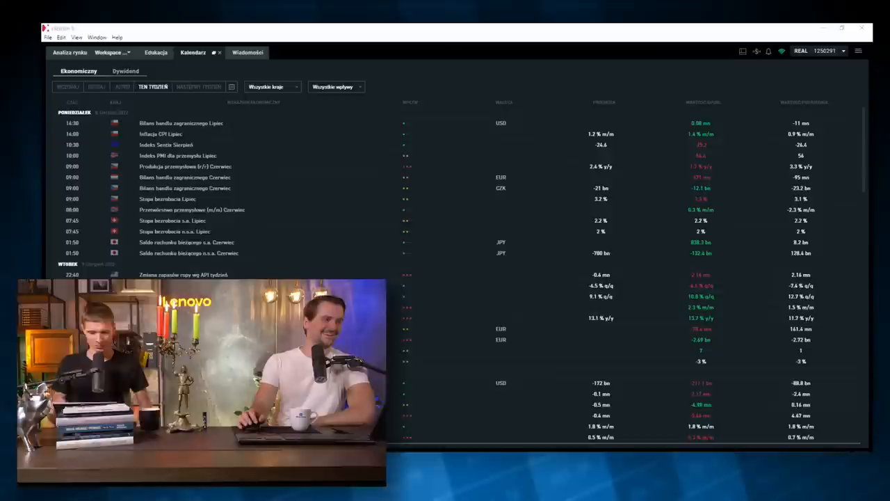
mouse_move(406, 276)
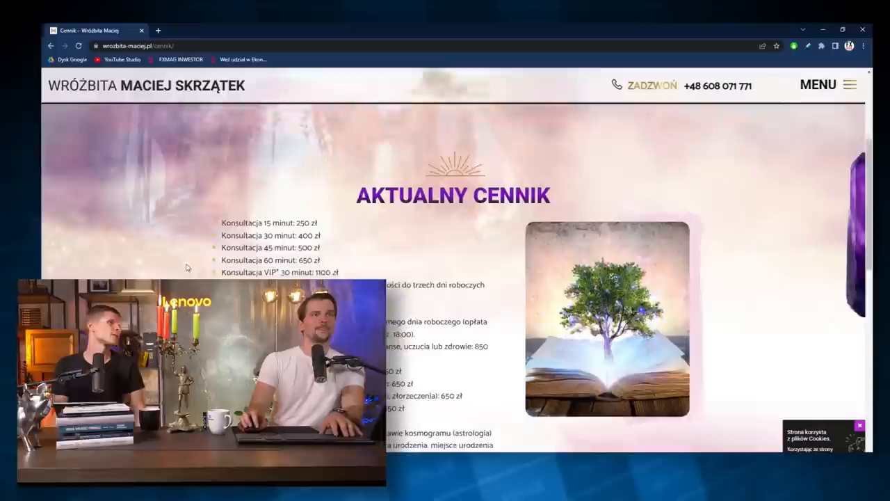
- Scroll through the Cennik price list and clear the highlight on the 850 zł ritual line
scroll("down", 3)
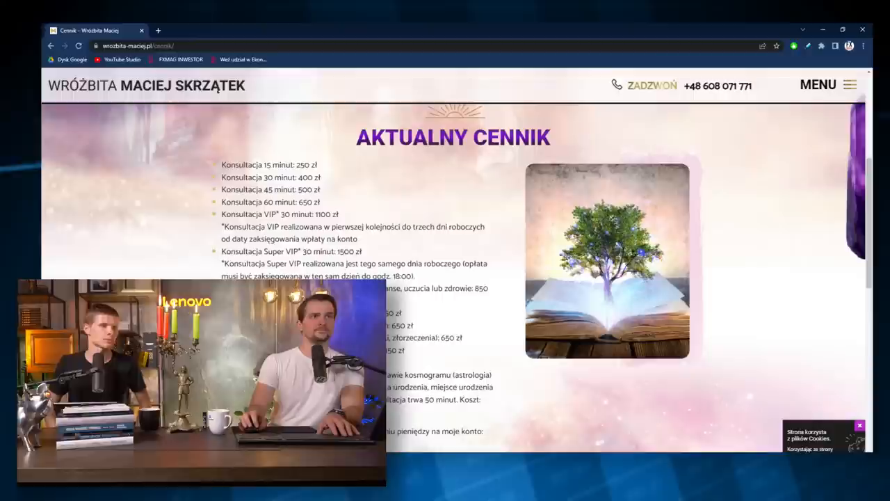
scroll("down", 3)
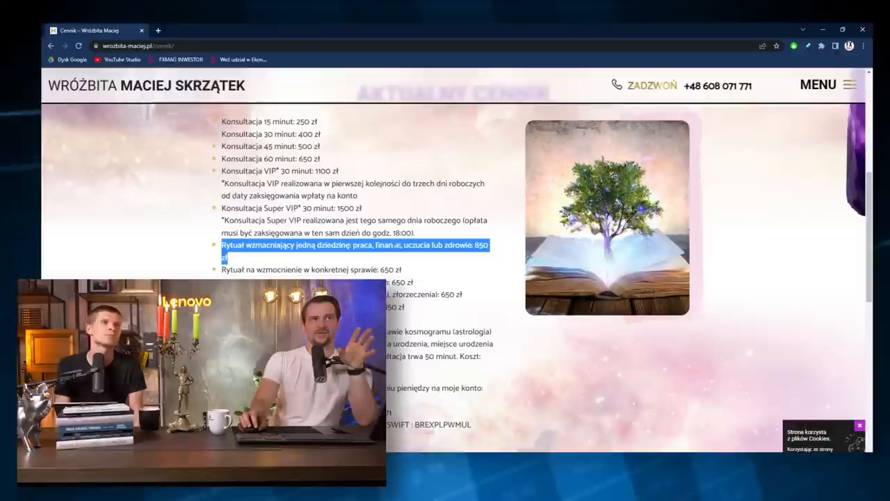
left_click(464, 262)
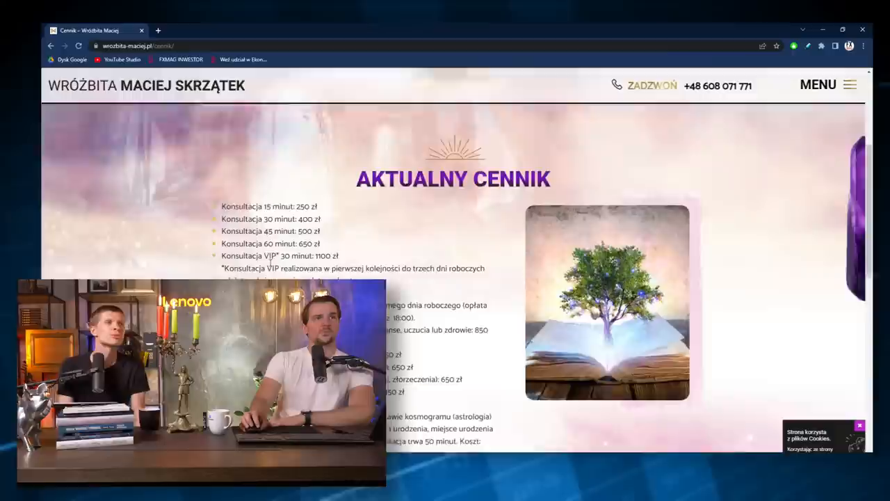
scroll("down", 3)
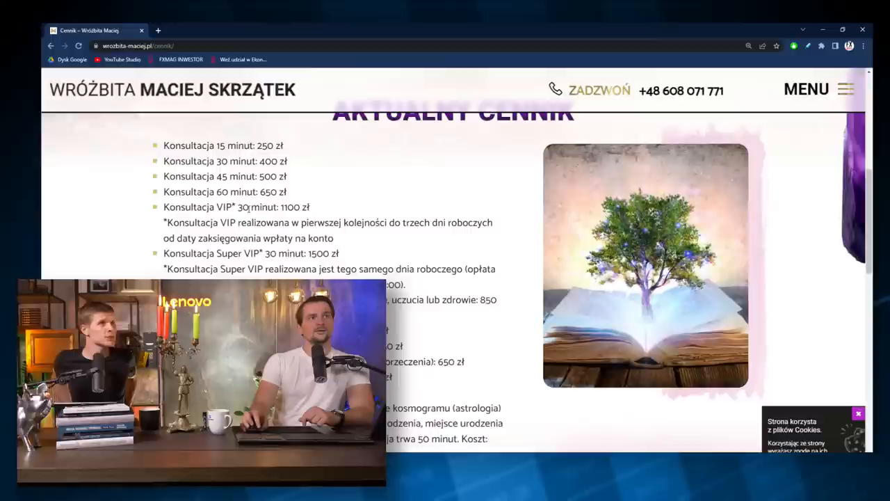
- Read through the consultation rates down to the VIP and Super VIP options, restoring Chrome to a smaller window
scroll("up", 3)
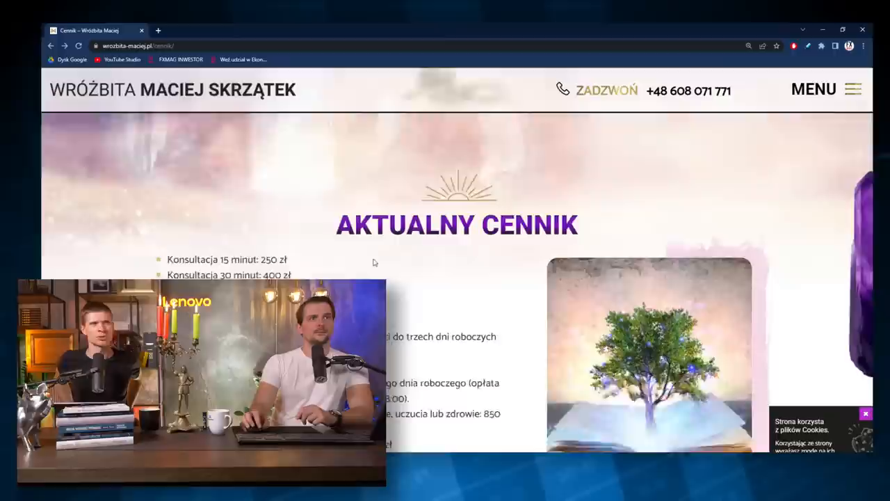
scroll("down", 3)
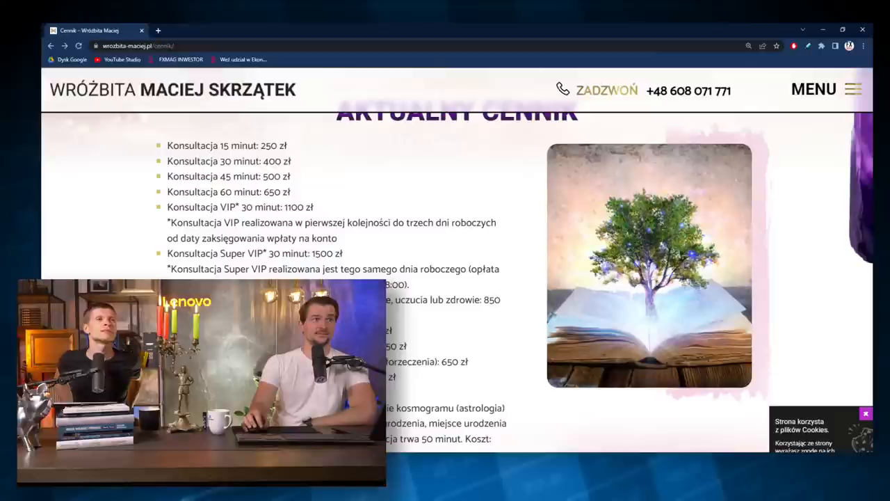
scroll("down", 3)
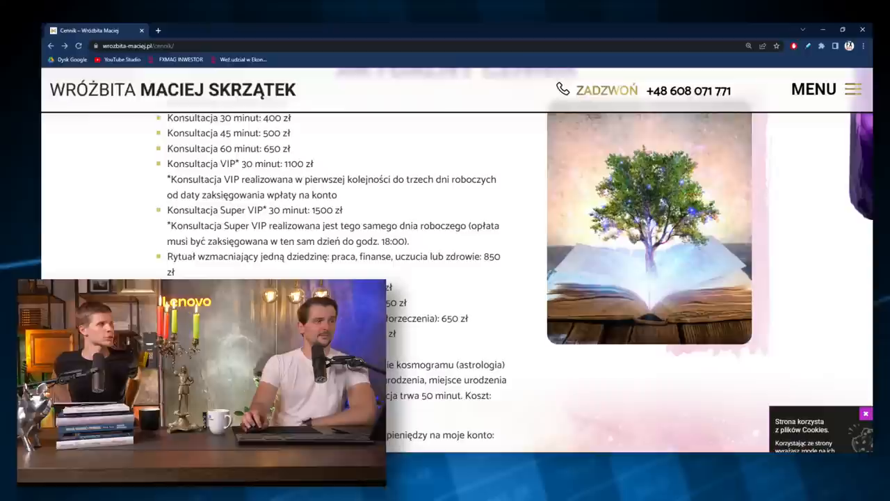
scroll("down", 3)
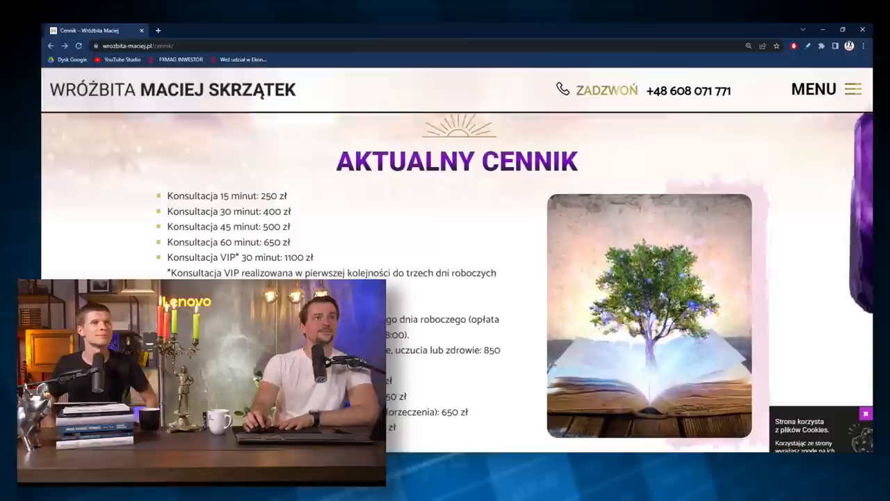
scroll("down", 3)
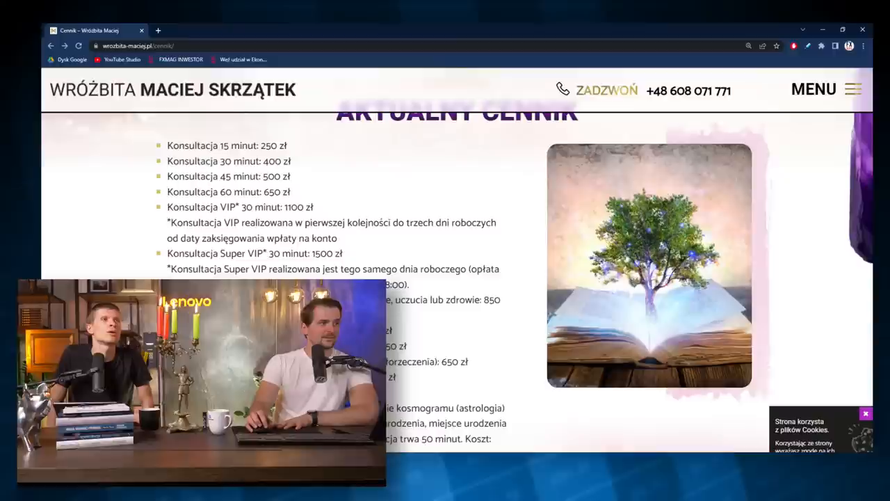
double_click(349, 269)
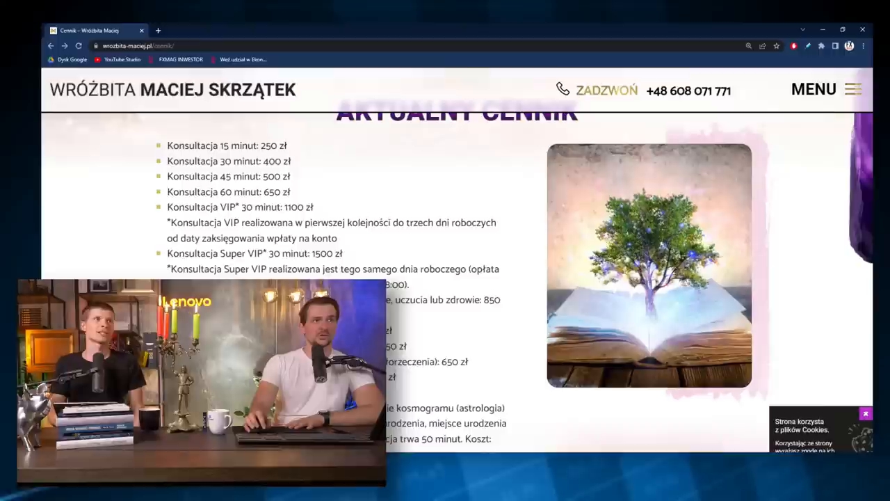
scroll("down", 3)
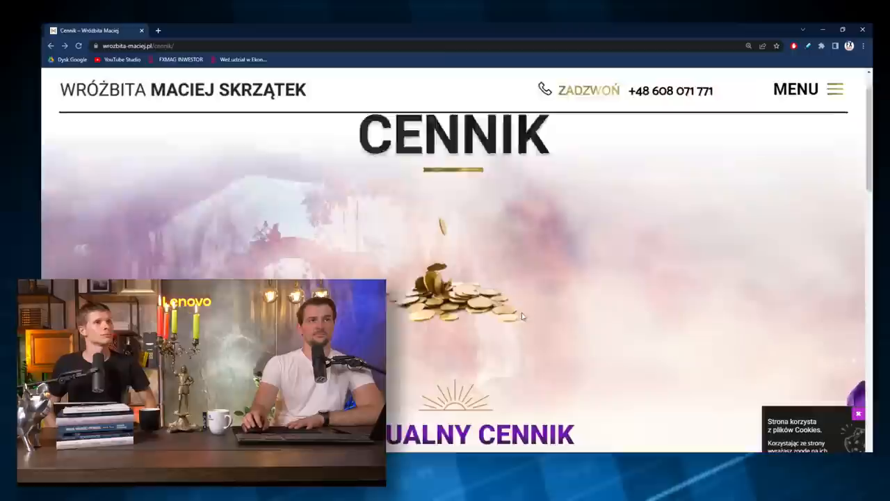
scroll("down", 3)
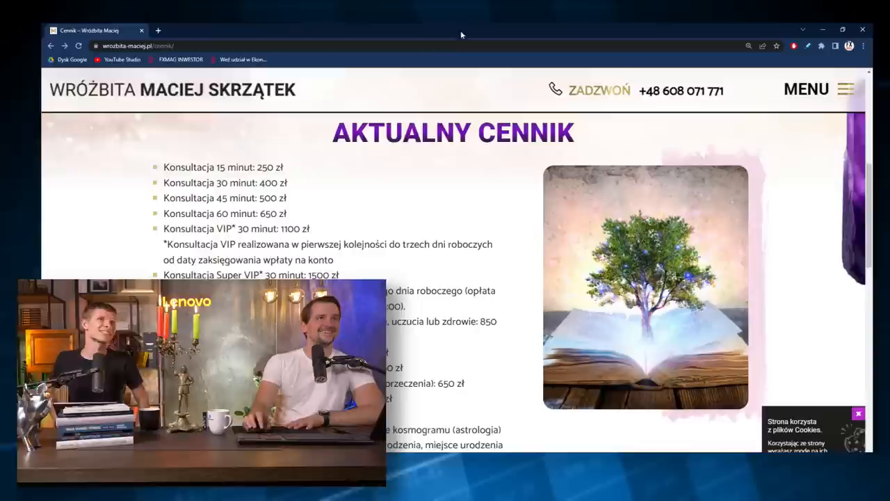
mouse_move(424, 85)
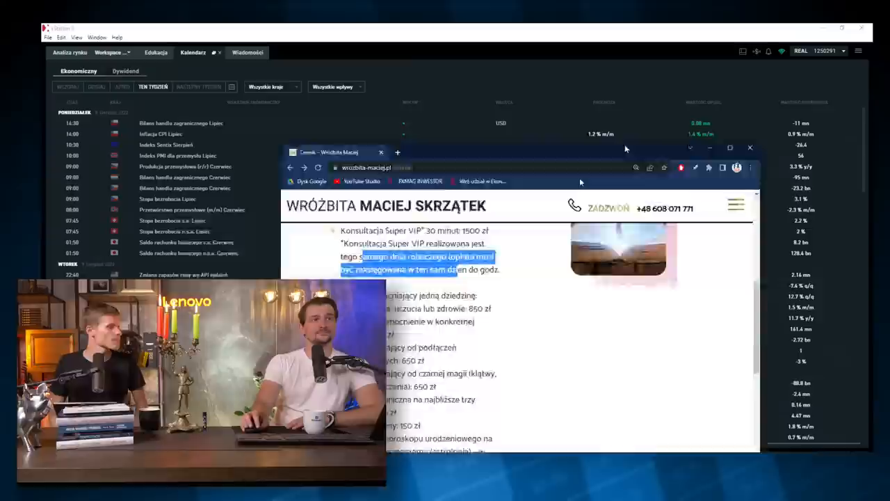
left_click(749, 147)
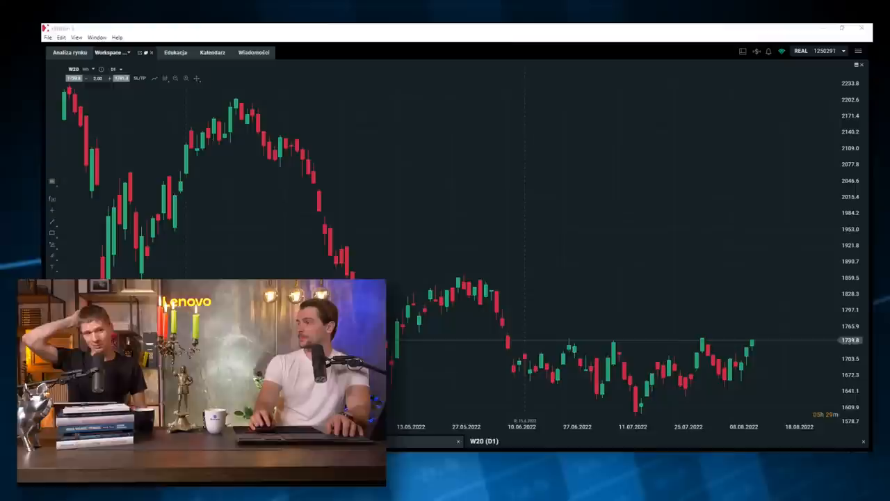
mouse_move(108, 242)
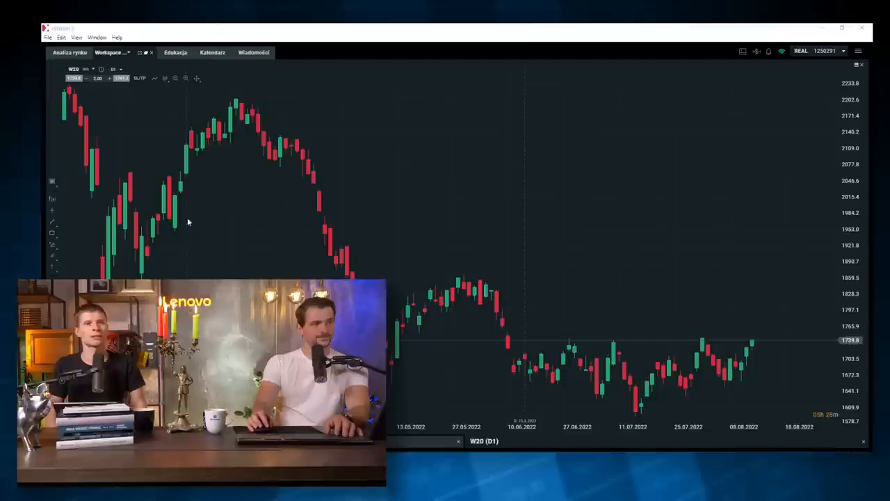
mouse_move(535, 284)
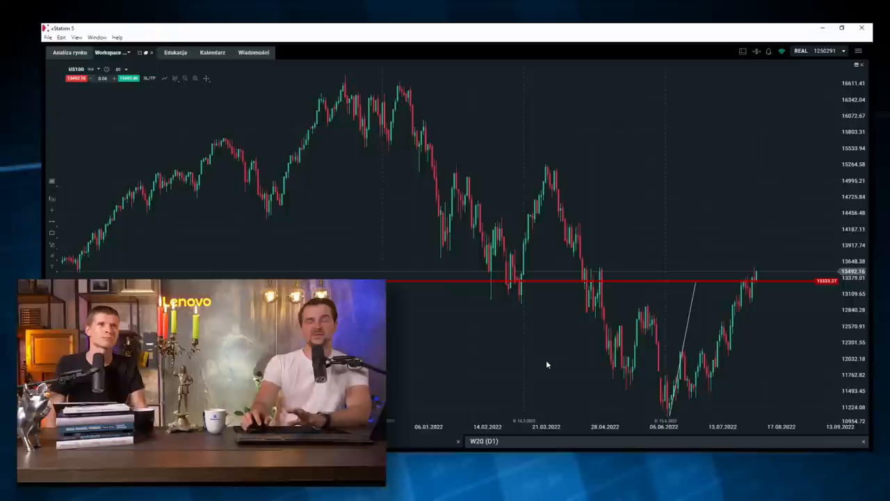
mouse_move(523, 406)
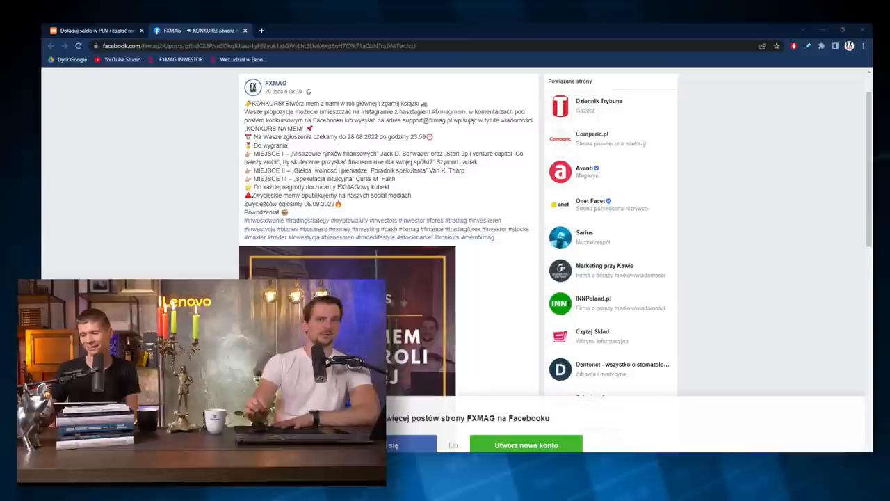
scroll("down", 3)
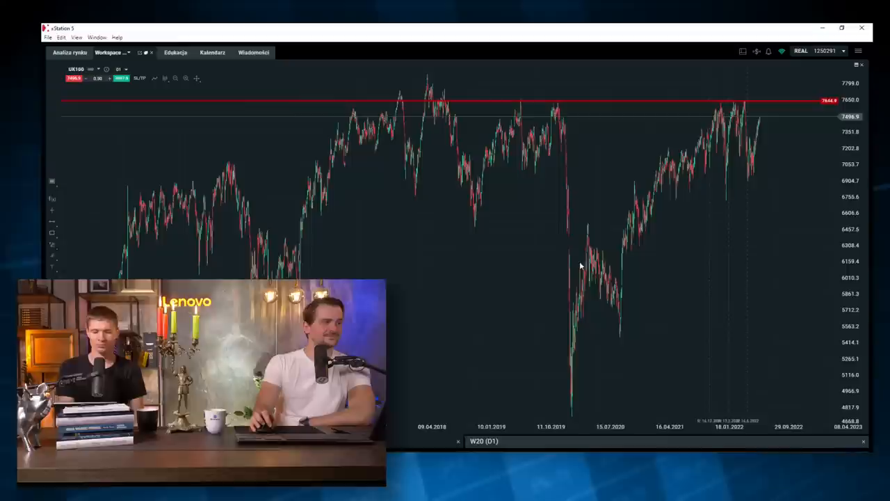
mouse_move(531, 287)
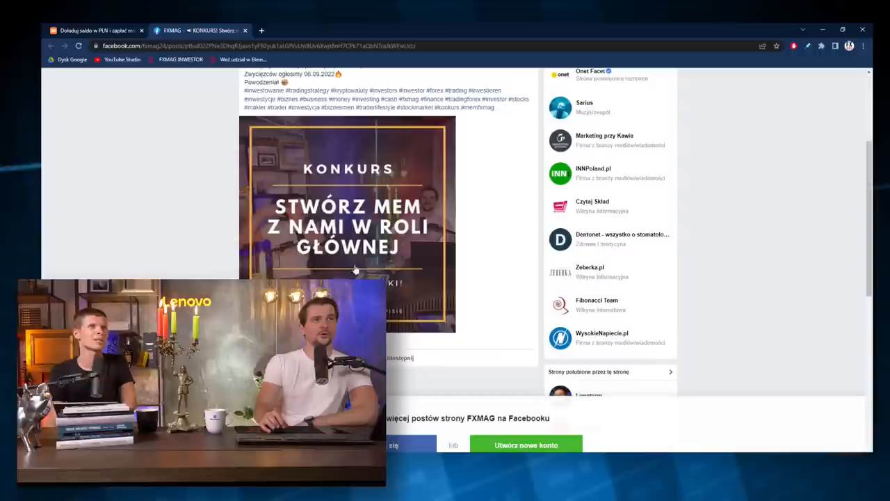
- Switch to the EXMO PLN top-up article and scroll past its title to the fee-cut graphic
left_click(97, 30)
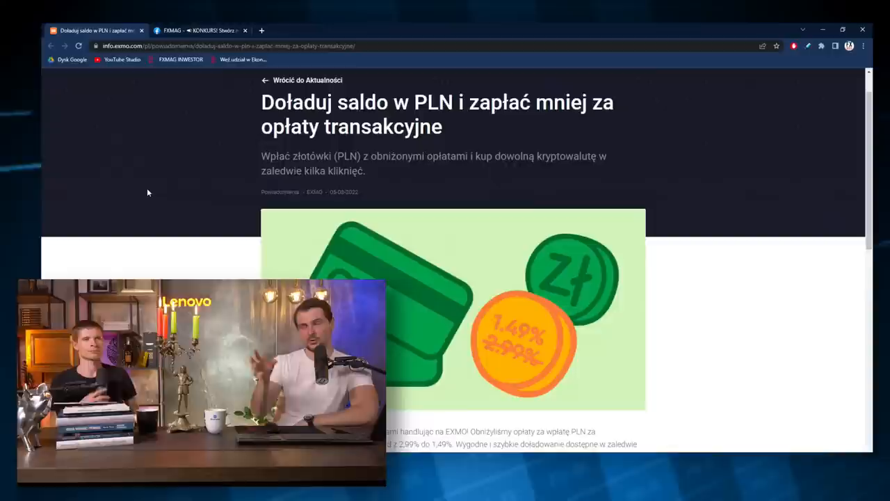
scroll("down", 3)
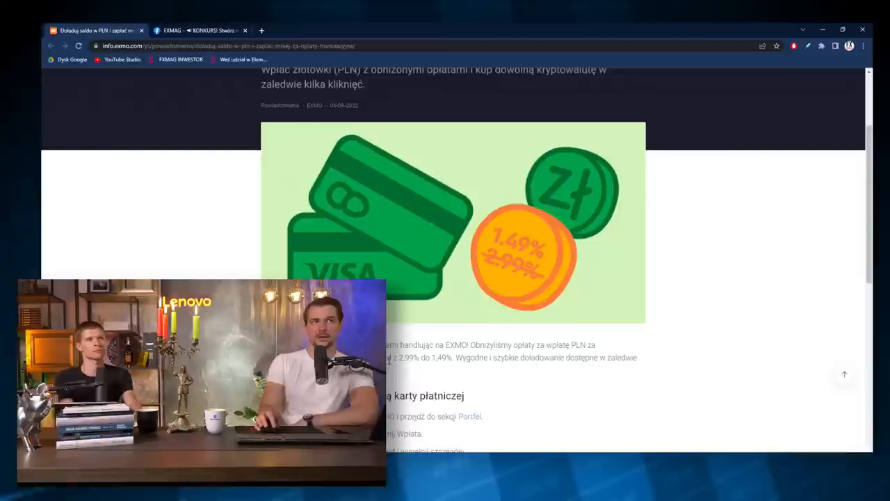